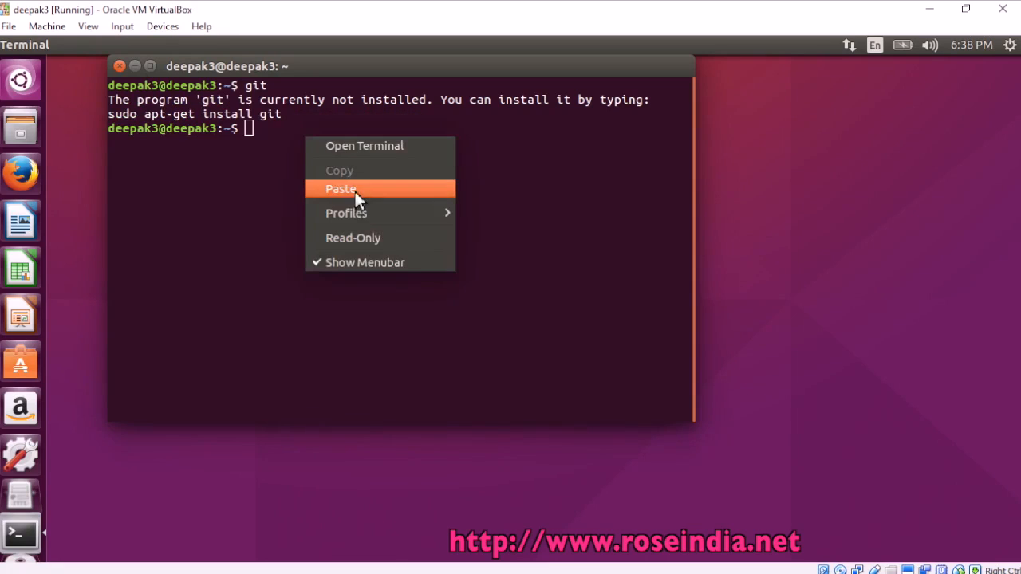
Paste and run 'sudo apt-get install git', confirming with the password and y
left_click(341, 188)
type("y")
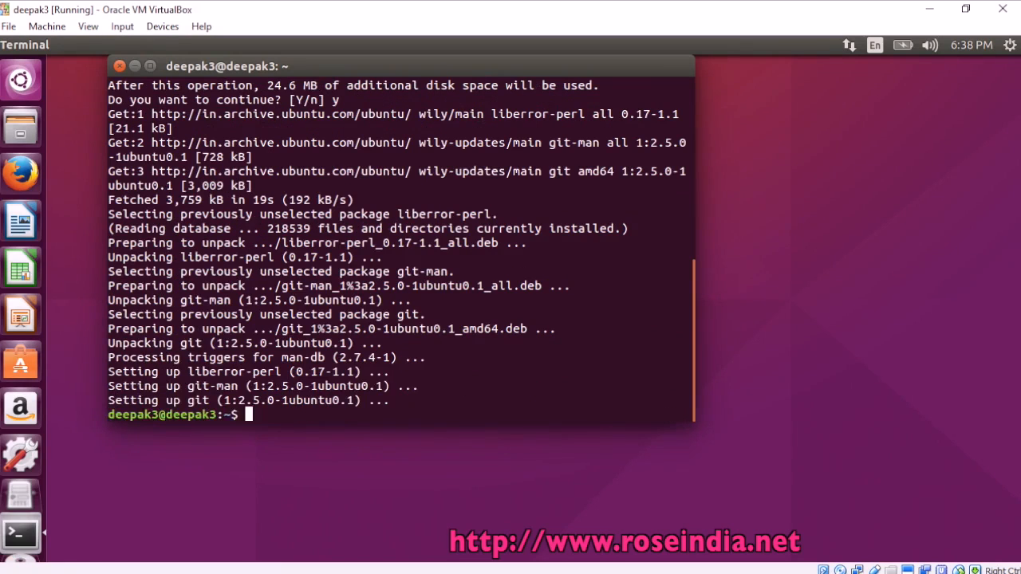
Run git, then begin retyping the version check as 'git --ver' after '-version' was rejected
type("git -version")
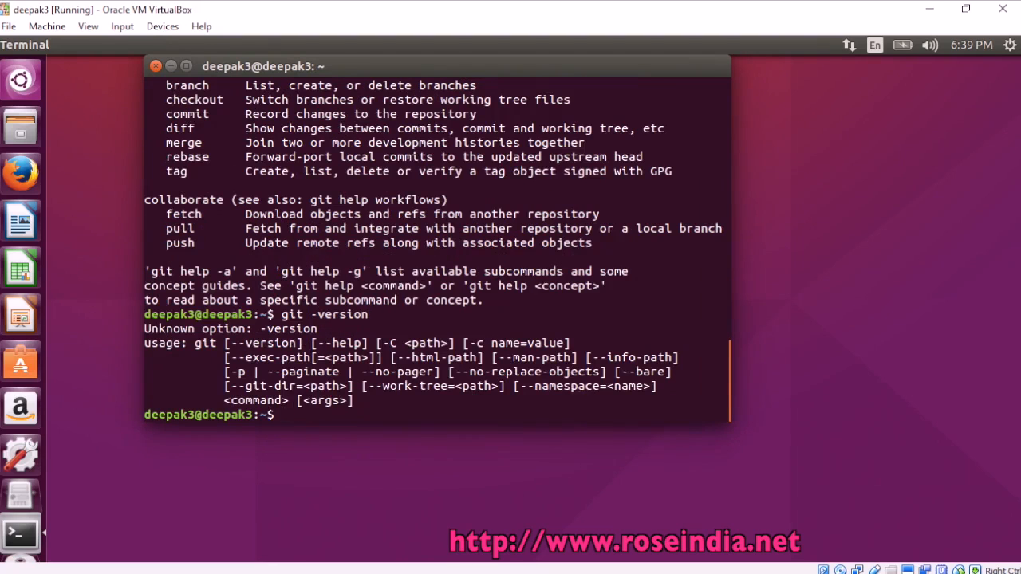
type("git --ver")
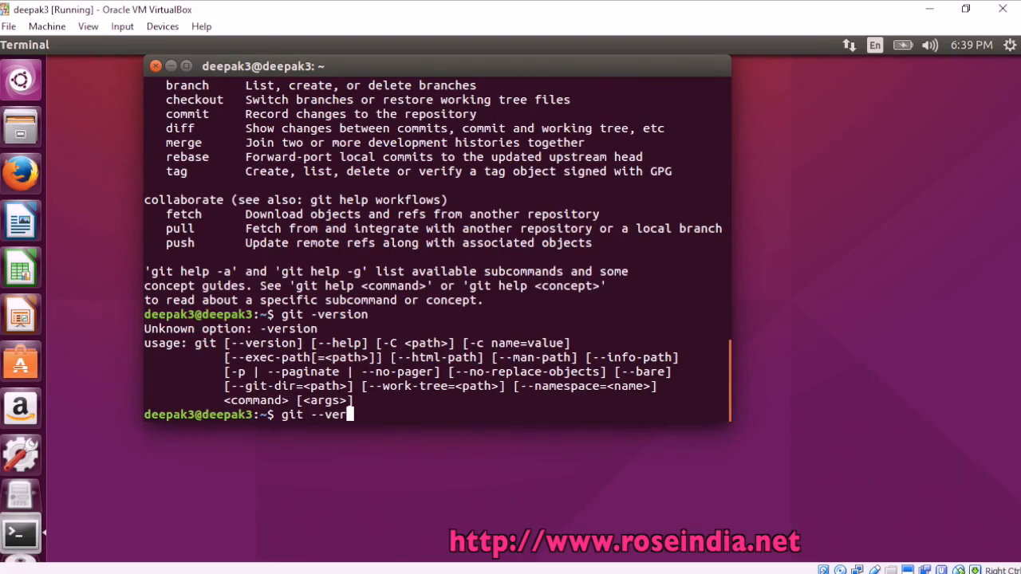